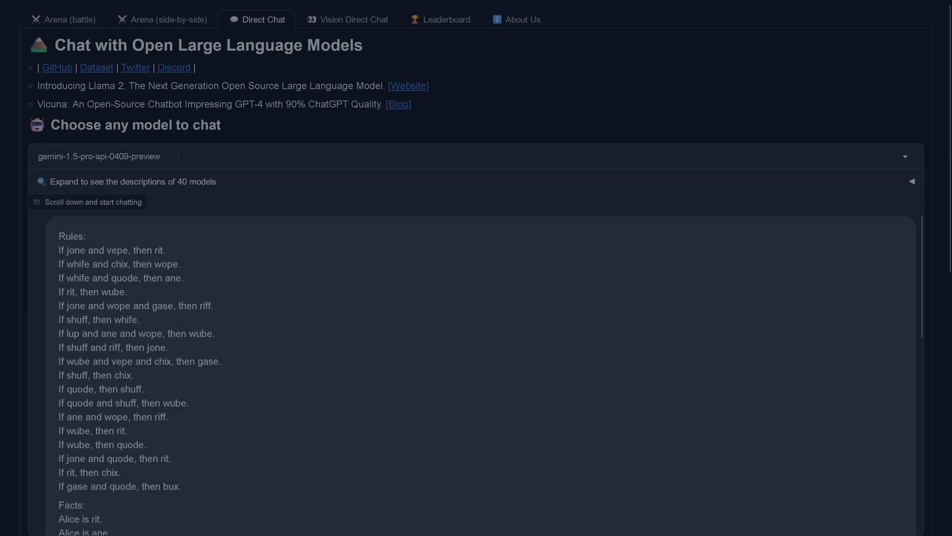
Step: Keep gemini-1.5-pro-api-0409-preview as the chat model and review its Alice-is-jone answer
click(467, 156)
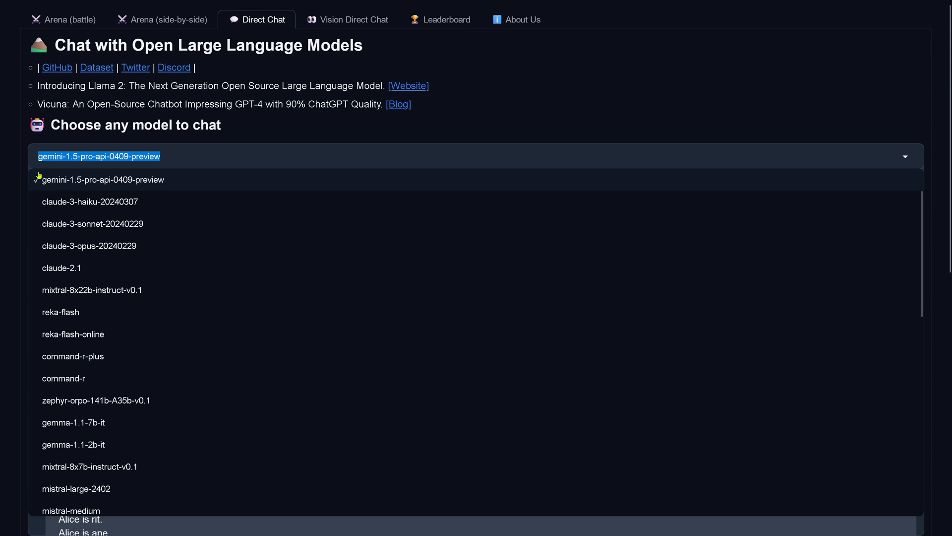
click(103, 180)
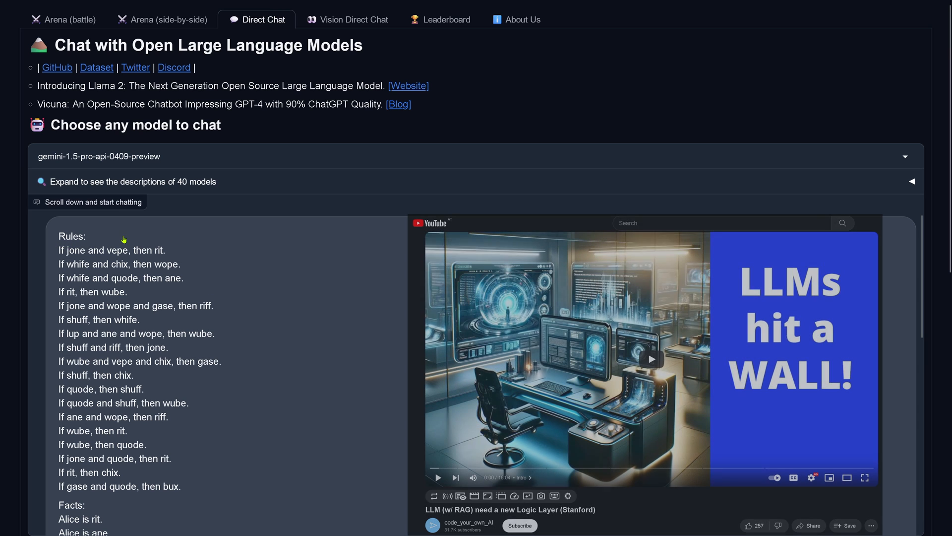
scroll(down, 3)
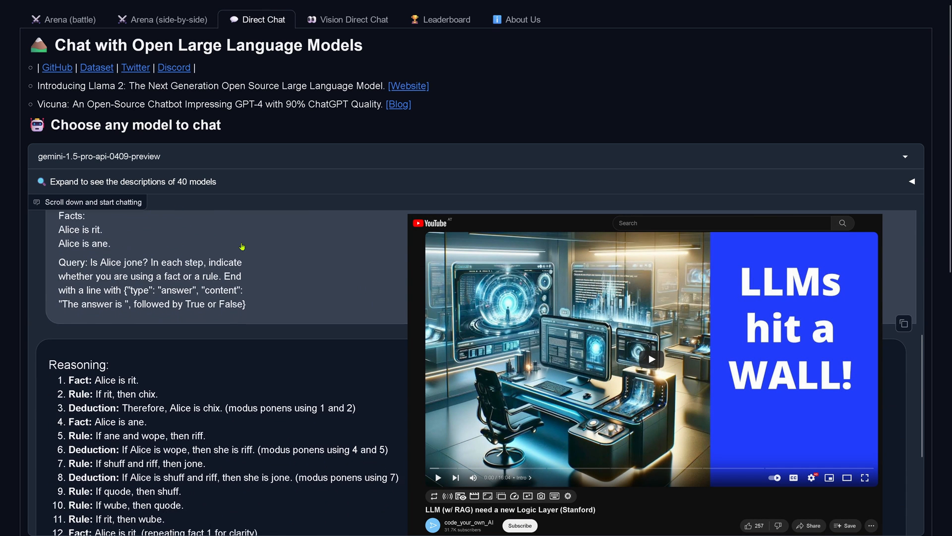
scroll(down, 3)
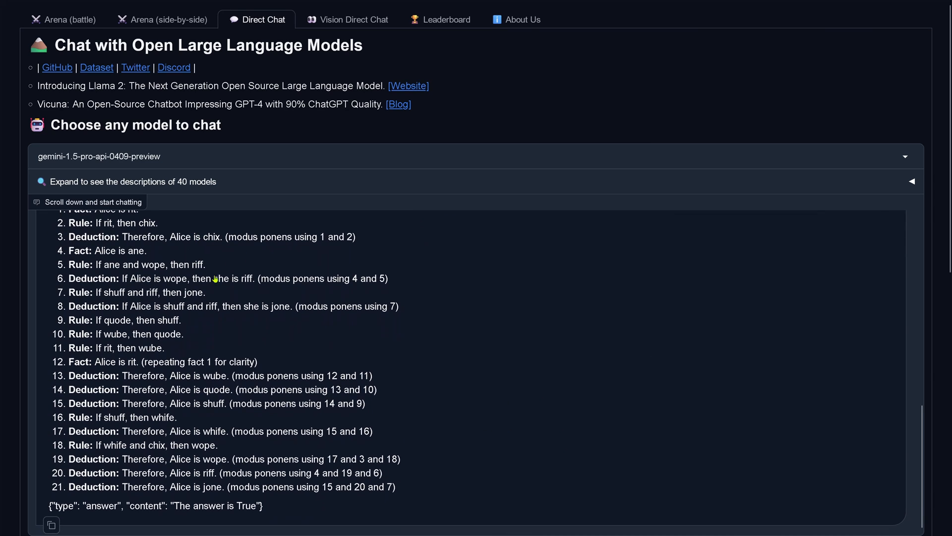
scroll(down, 3)
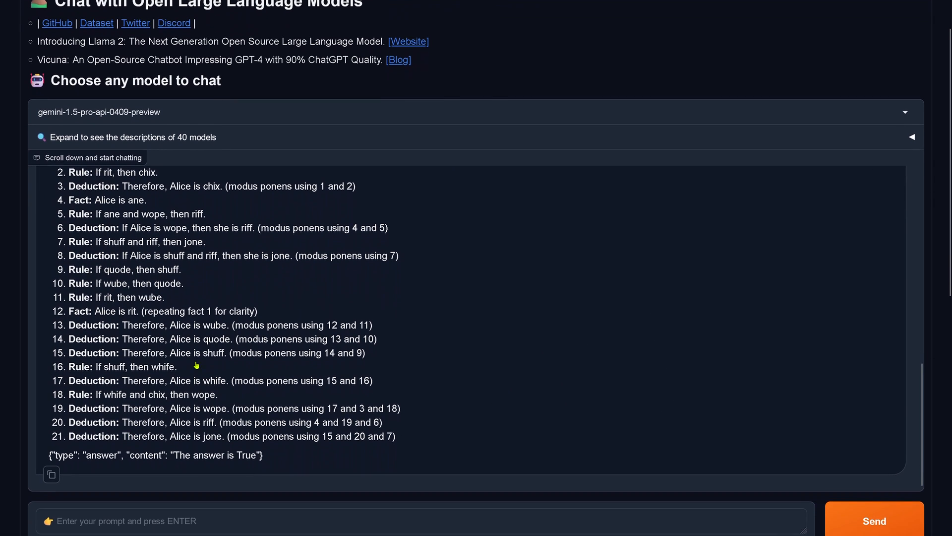
scroll(down, 3)
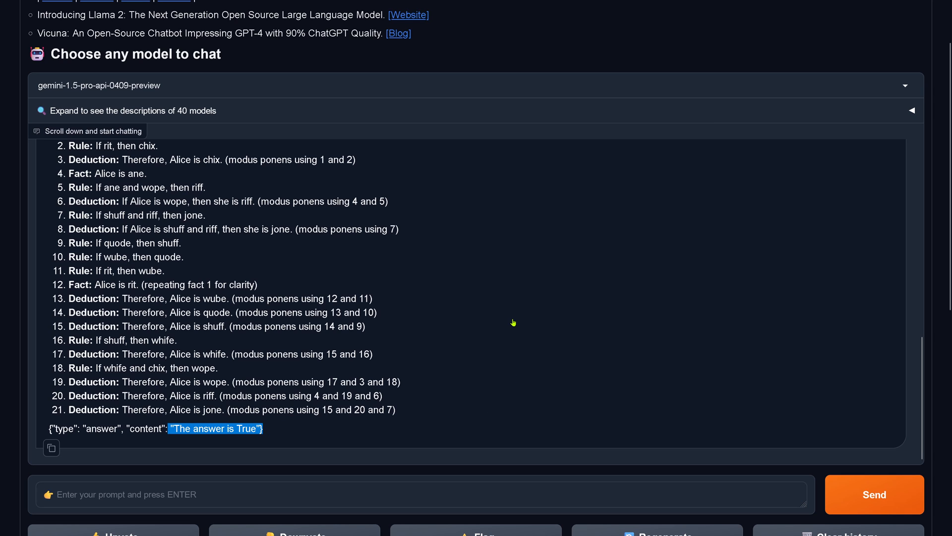
mouse_move(482, 224)
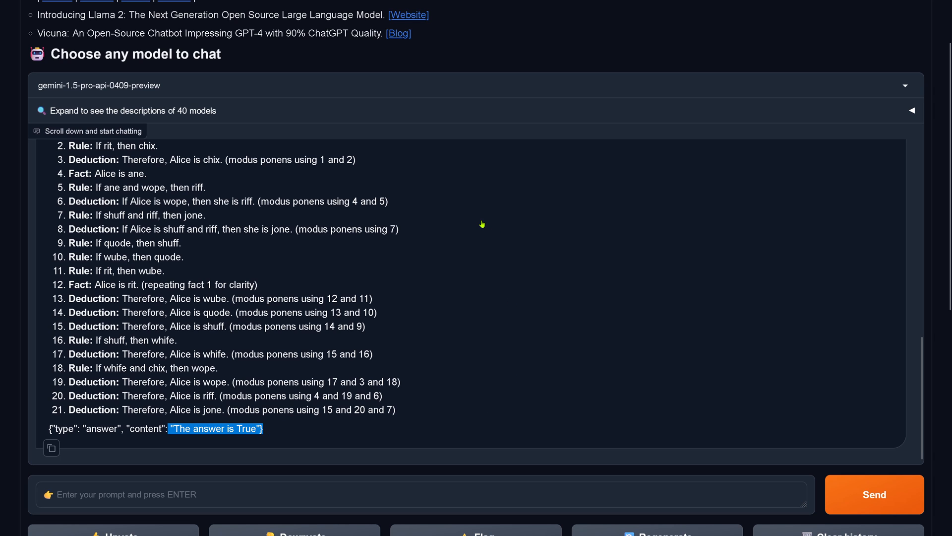
scroll(down, 3)
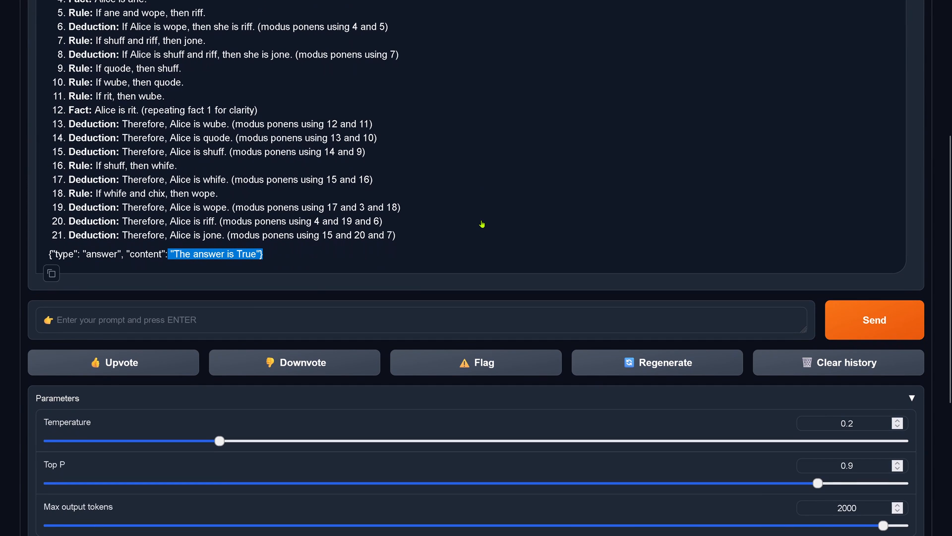
scroll(up, 3)
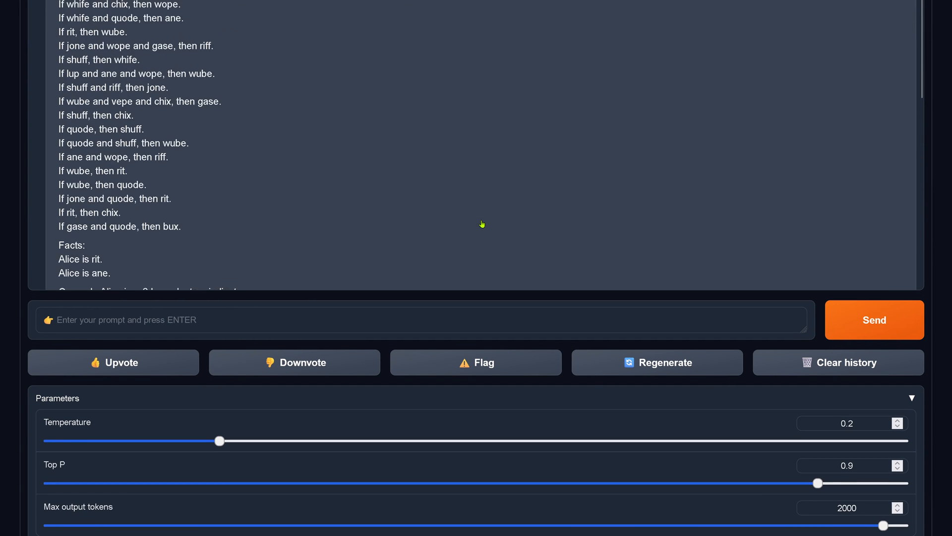
Step: Send 'validate your result, take your time, go step by step' and read the validation reply
text(validate your result, take your time, go step by s)
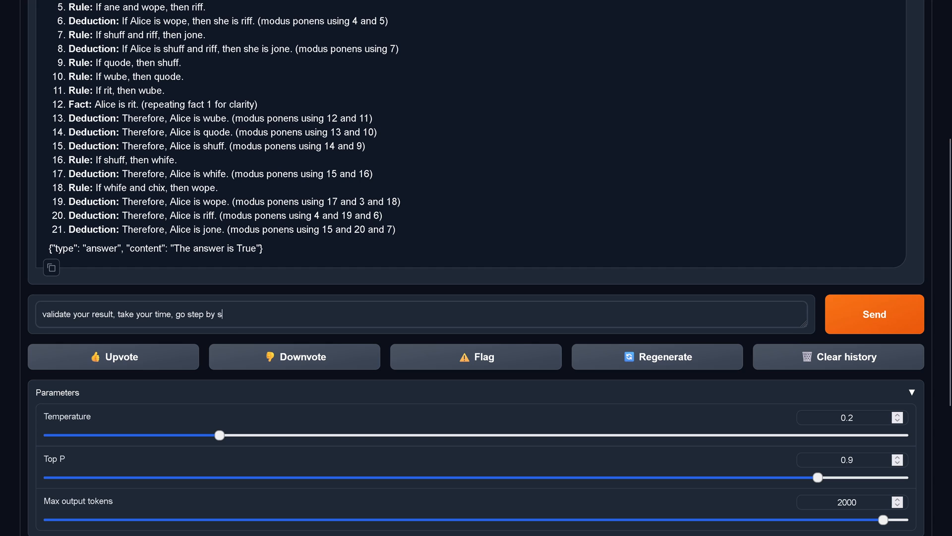
click(874, 314)
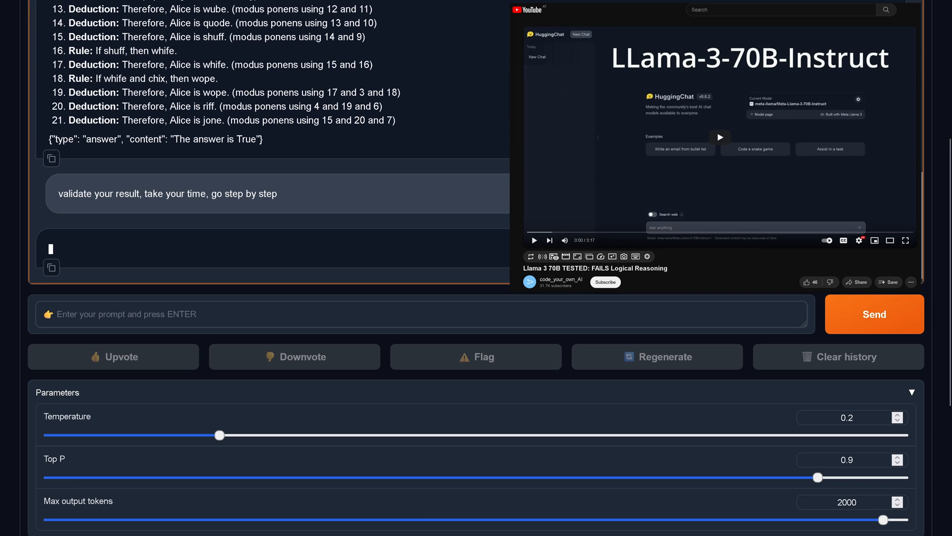
scroll(up, 3)
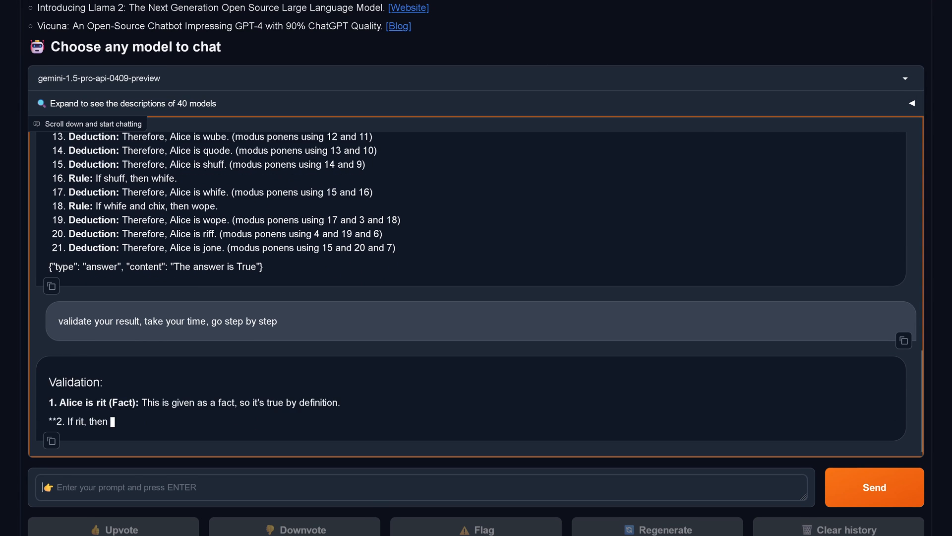
scroll(down, 3)
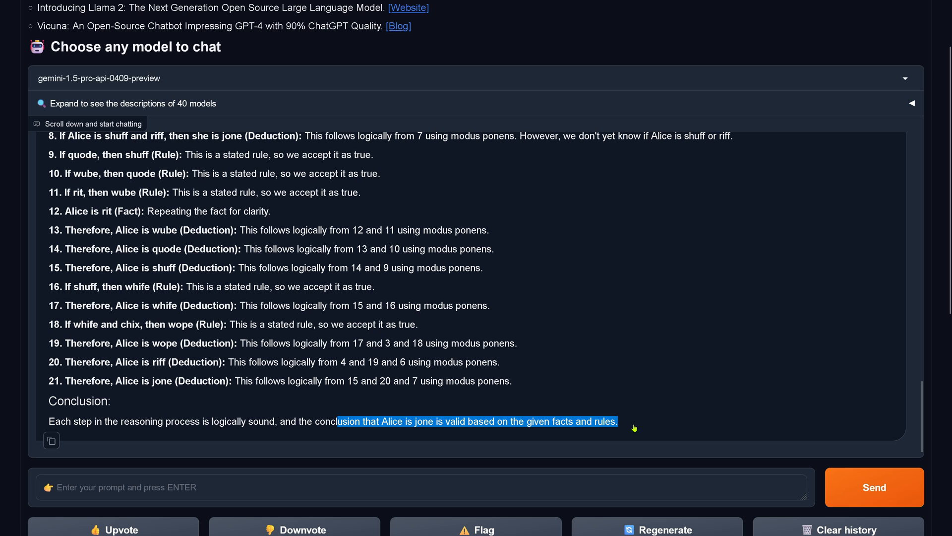
scroll(up, 3)
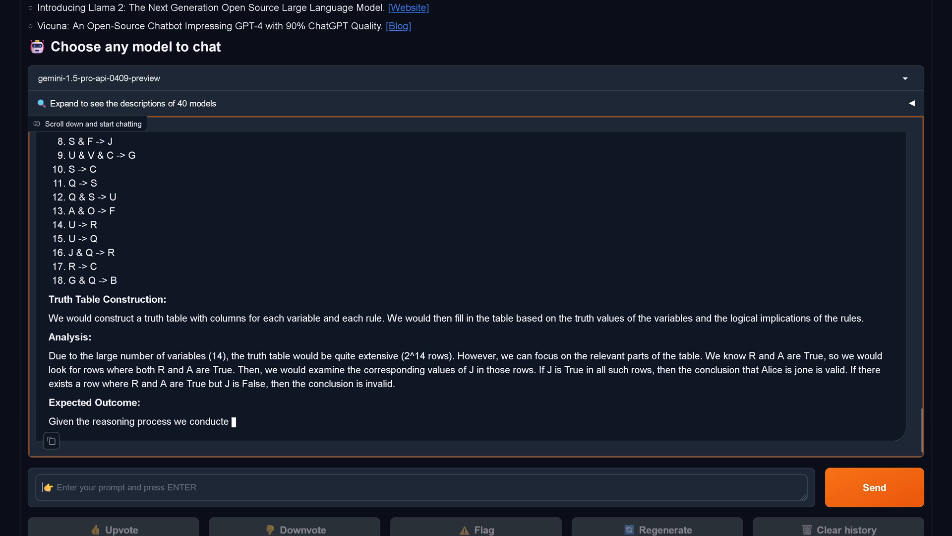
Step: Scroll to the end of the truth-table validation reply with its limitations and theorem-prover notes
scroll(down, 3)
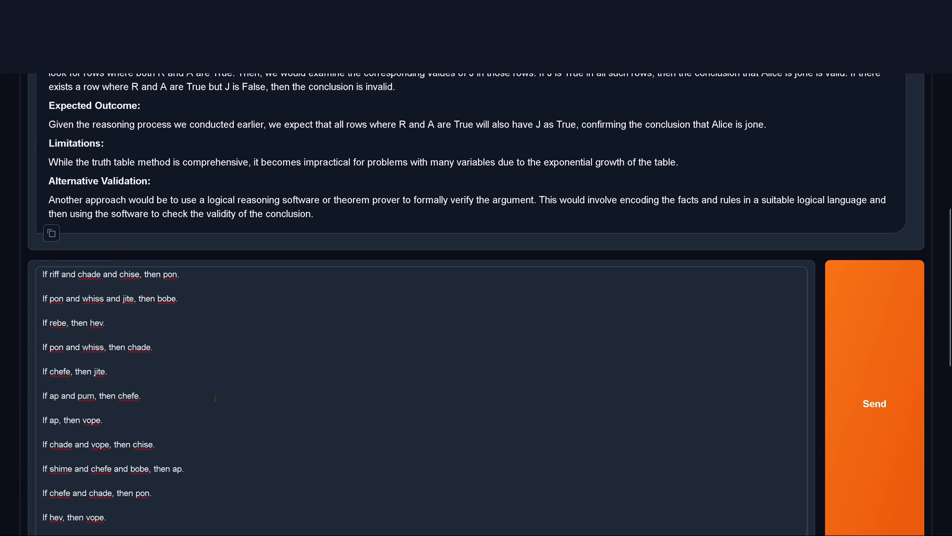
Step: Submit the pasted Alice-vope puzzle and read gemini's step-by-step answer that it is True
scroll(down, 3)
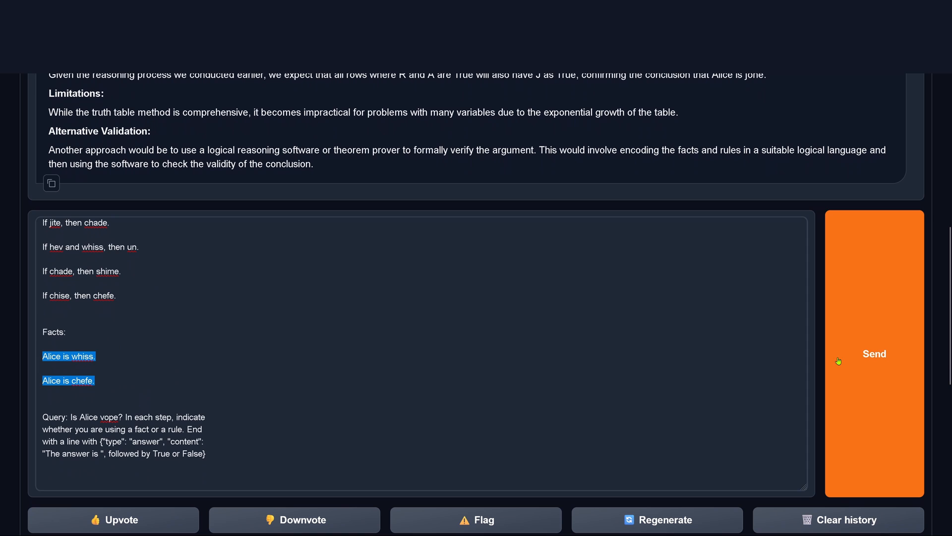
click(874, 353)
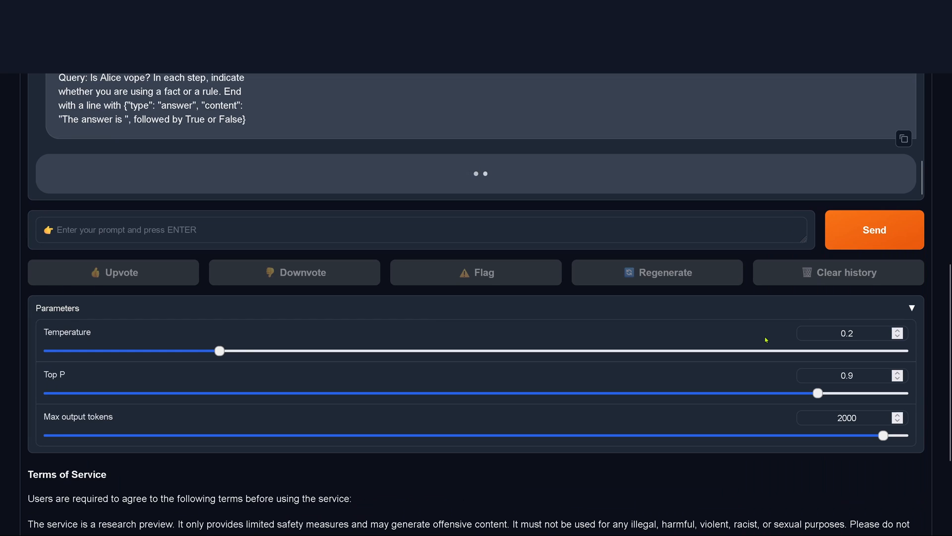
scroll(up, 3)
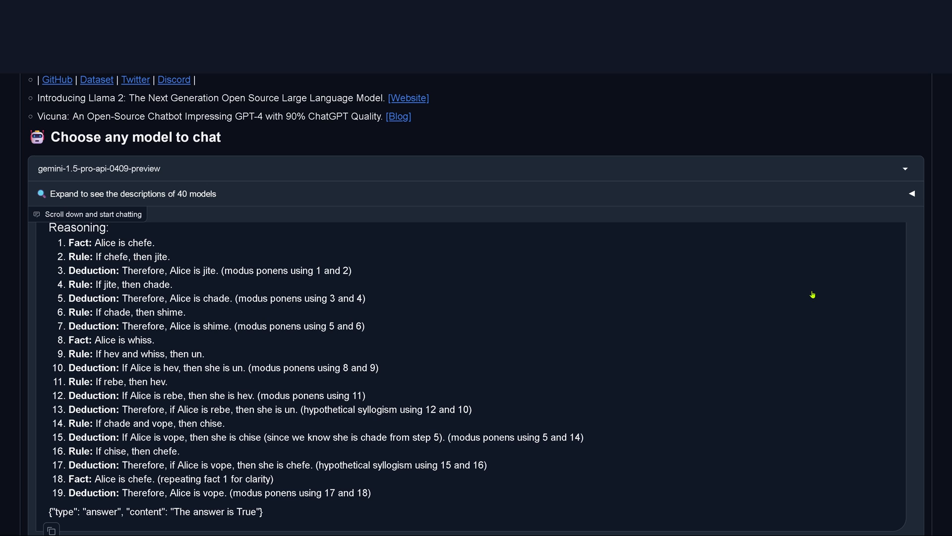
mouse_move(128, 517)
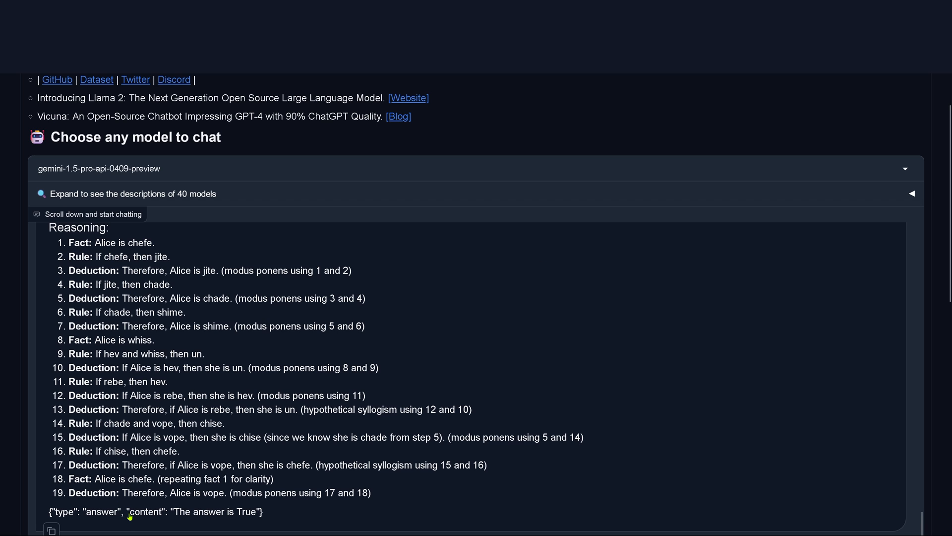
scroll(down, 3)
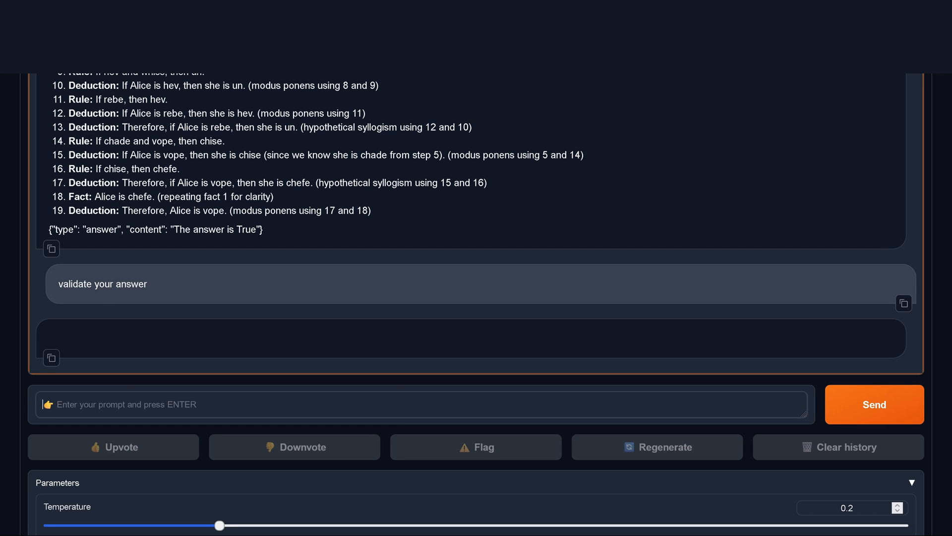
Step: Send 'validate your answer' and scroll to the conclusion that Alice is vope is valid
click(875, 404)
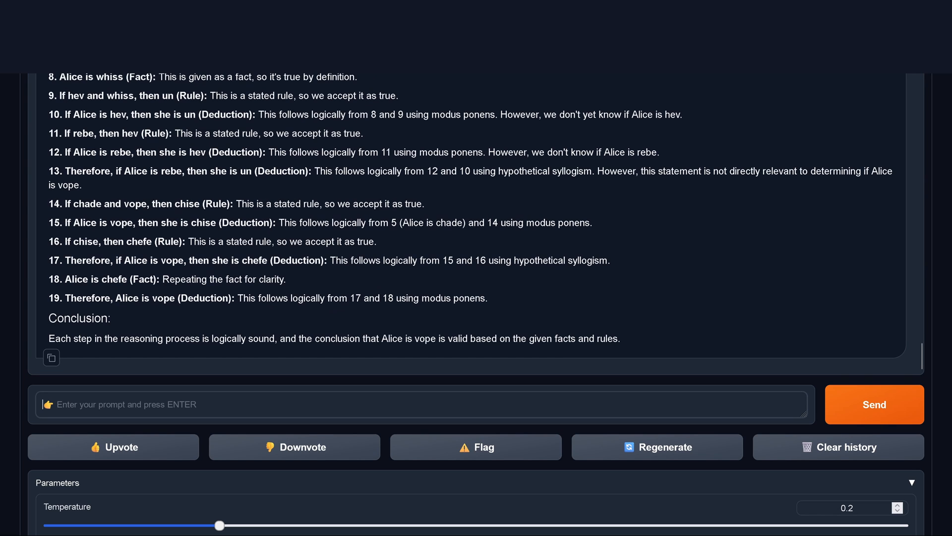
mouse_move(328, 348)
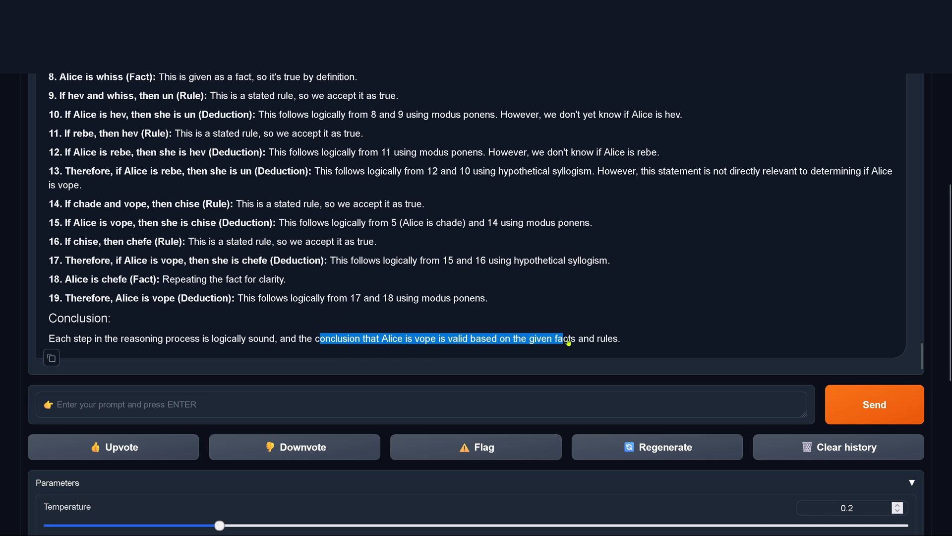
scroll(down, 3)
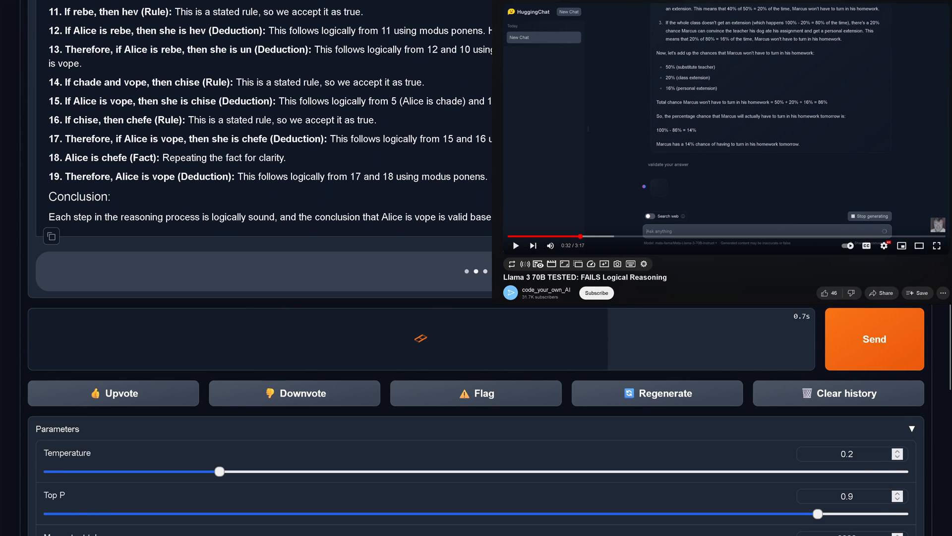
scroll(up, 3)
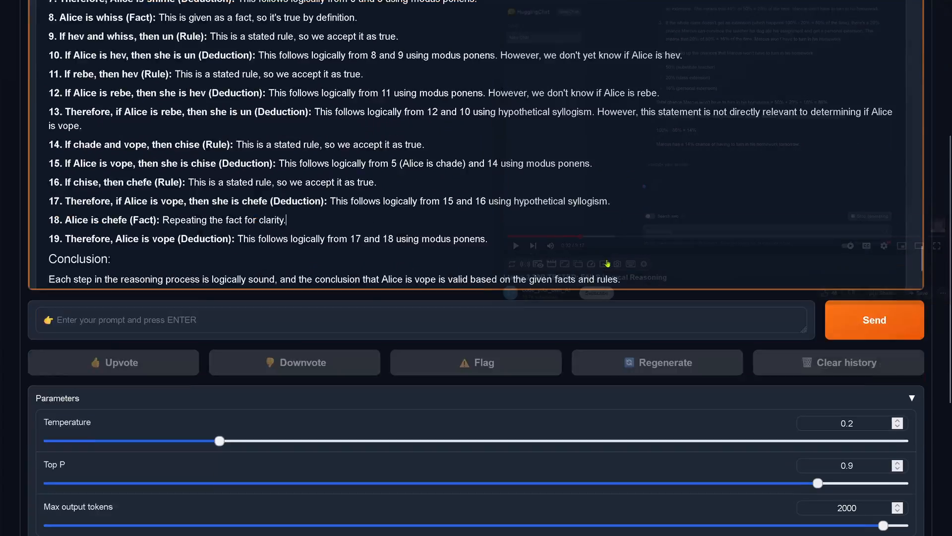
scroll(down, 3)
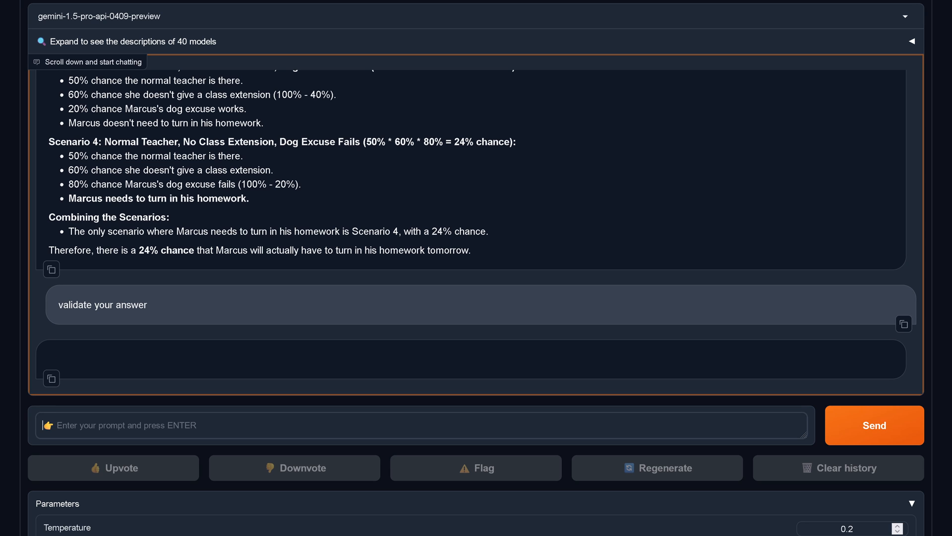
click(874, 425)
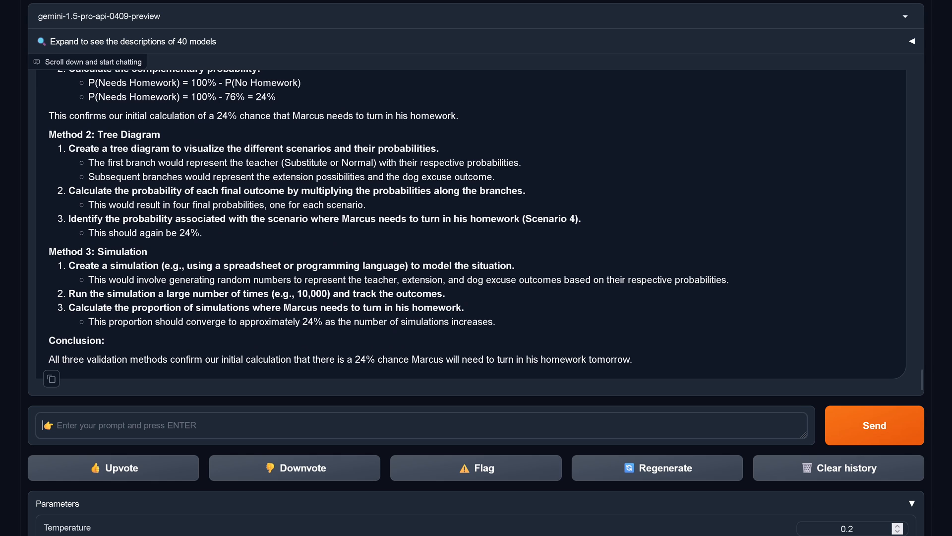
scroll(up, 3)
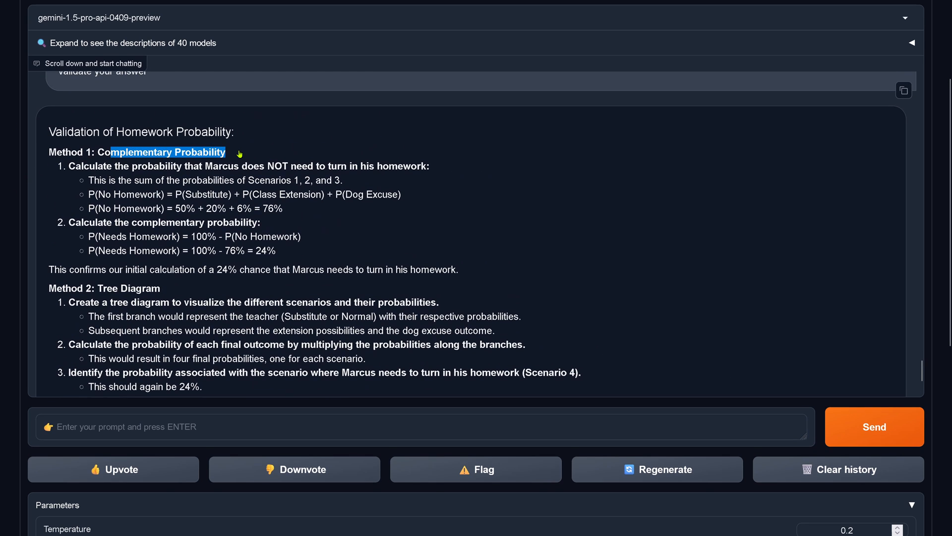
scroll(down, 3)
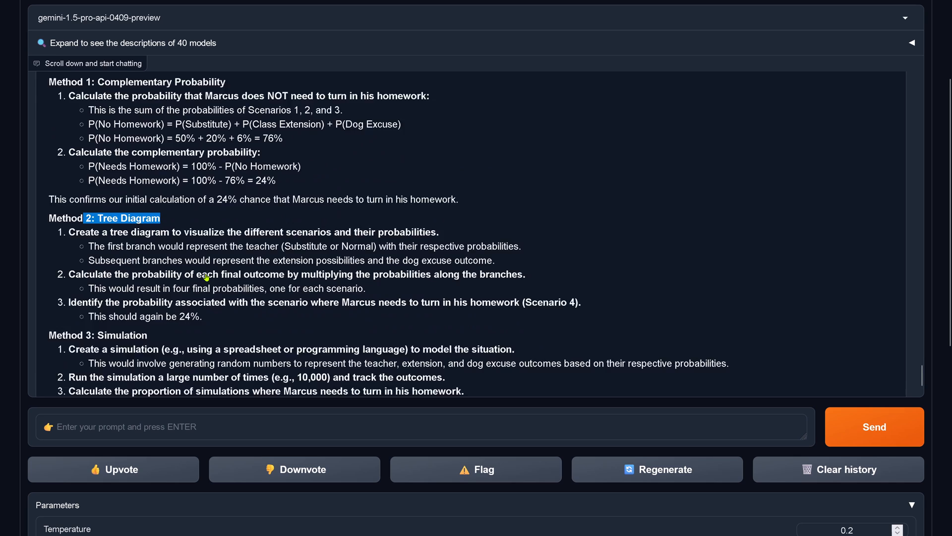
scroll(down, 3)
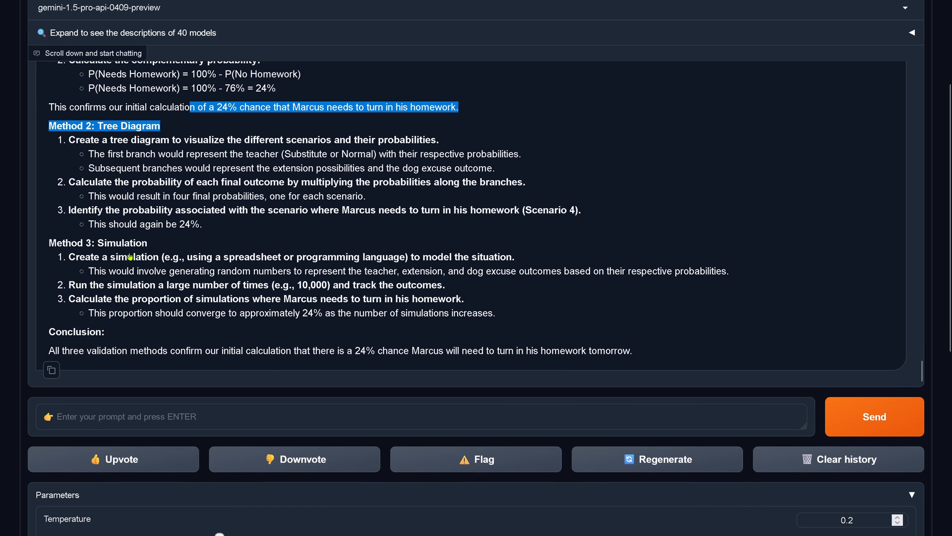
double_click(125, 242)
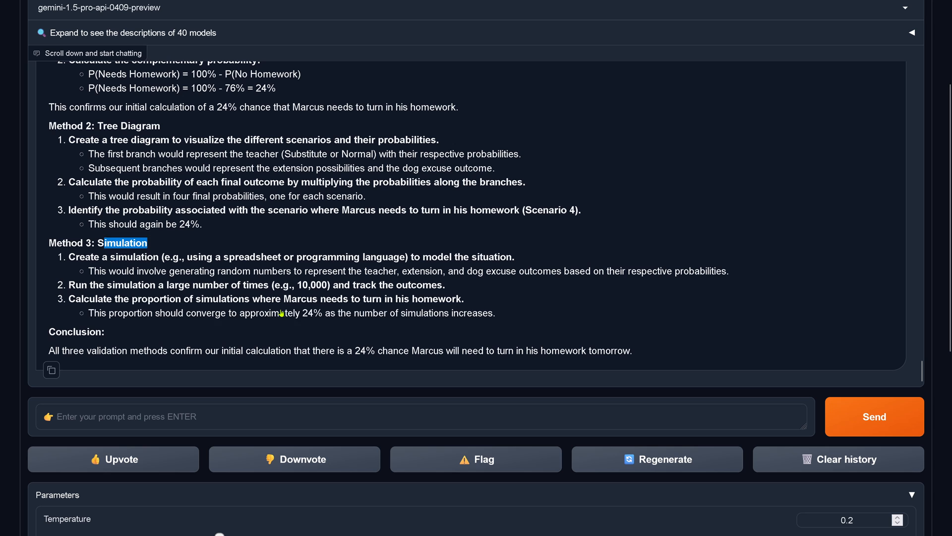
scroll(down, 3)
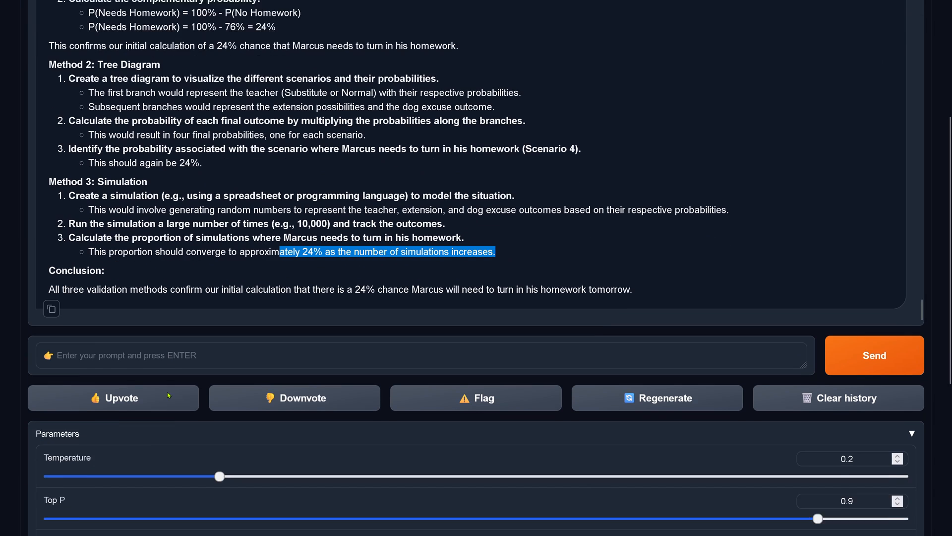
scroll(down, 3)
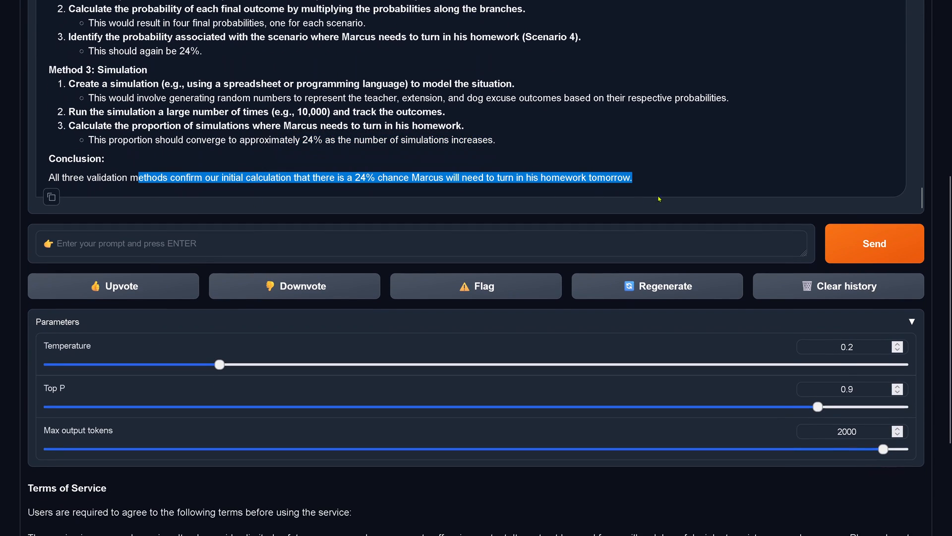
scroll(up, 3)
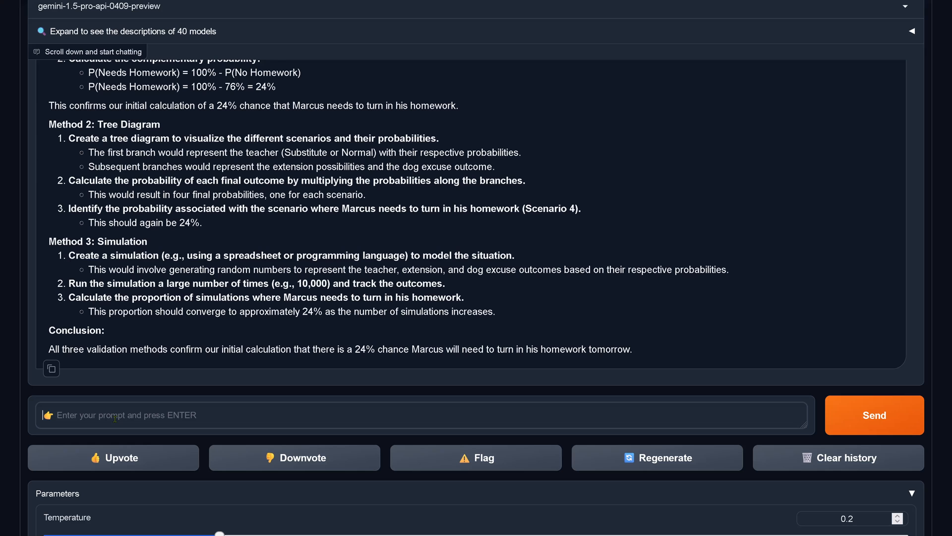
Step: Read through gemini's 30-step Alice-wozz proof and its validation calling the conclusion valid
scroll(down, 3)
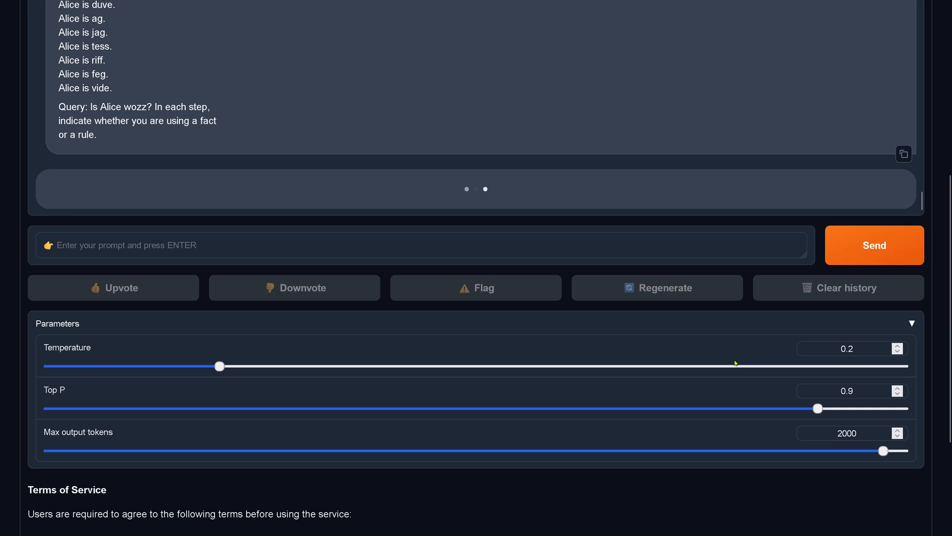
scroll(up, 3)
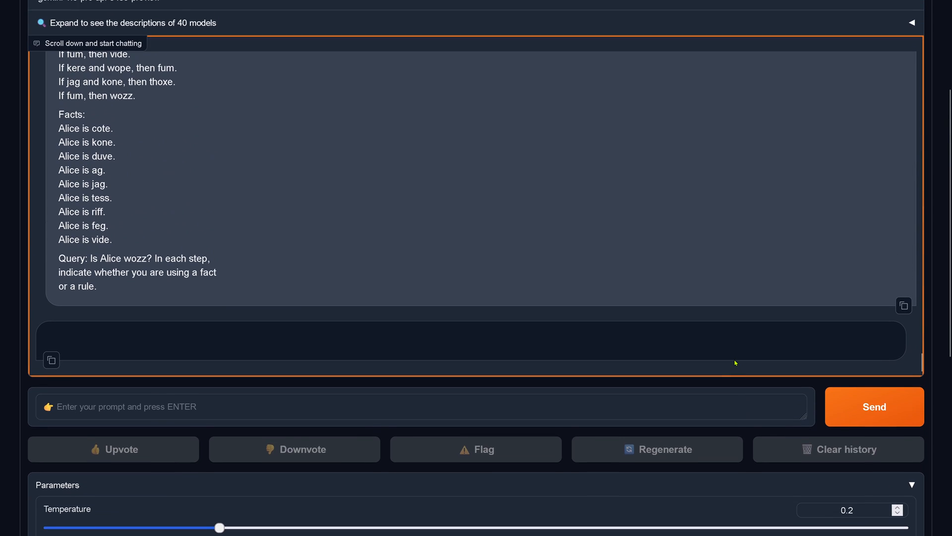
scroll(up, 3)
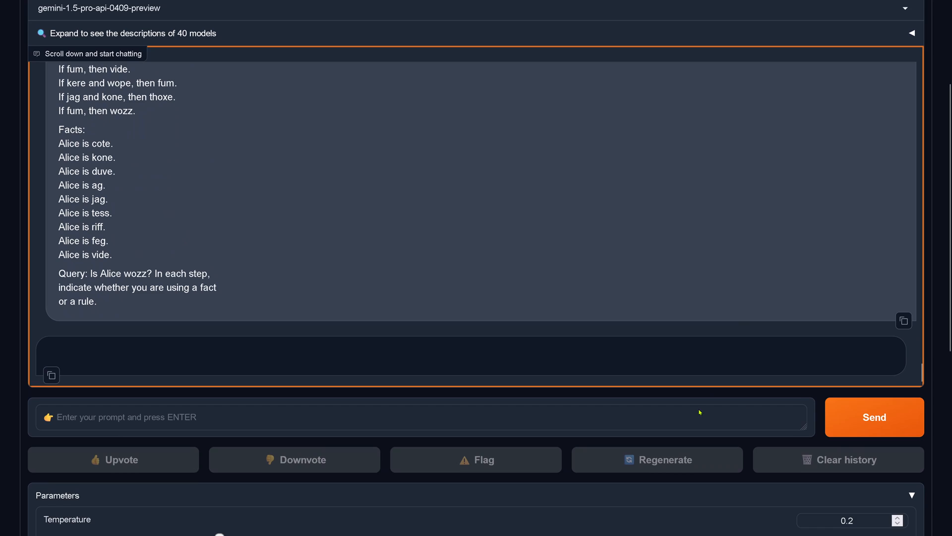
scroll(up, 3)
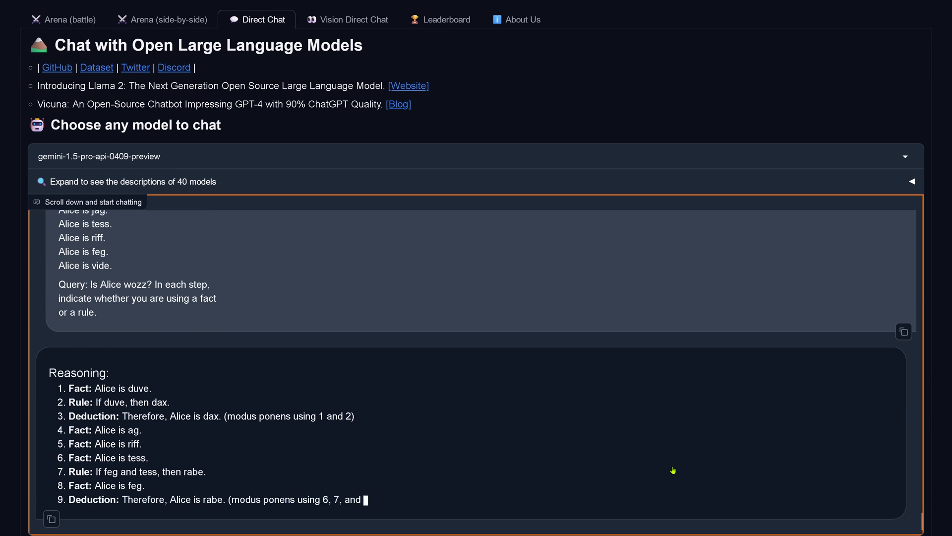
scroll(down, 3)
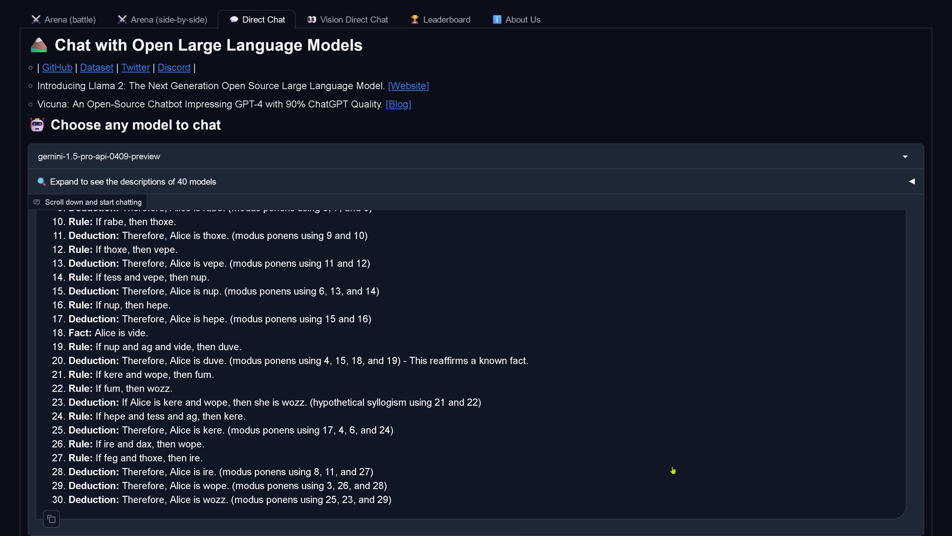
mouse_move(143, 504)
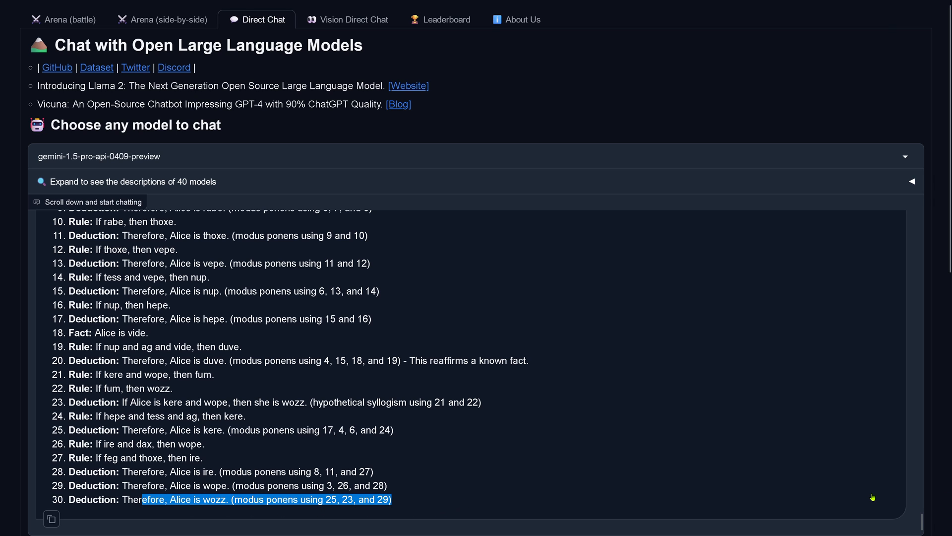
scroll(down, 3)
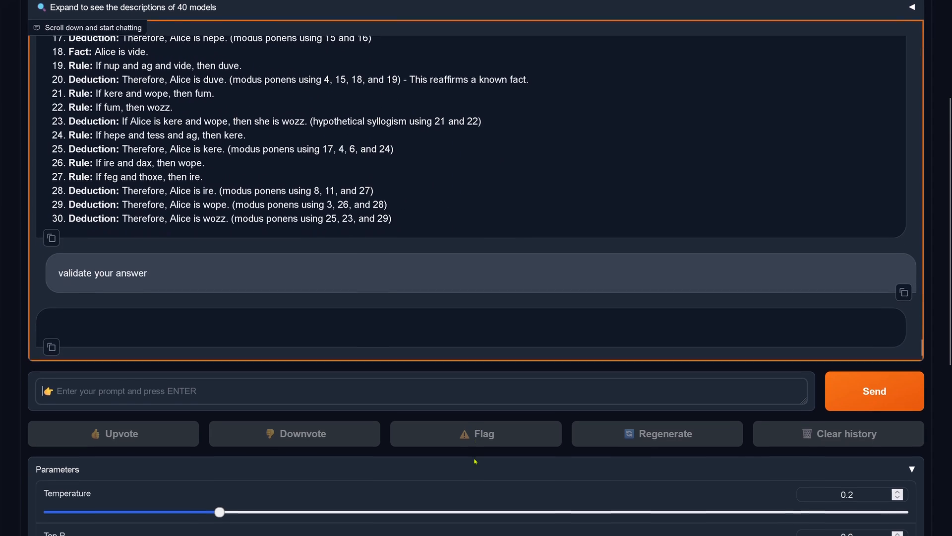
scroll(up, 3)
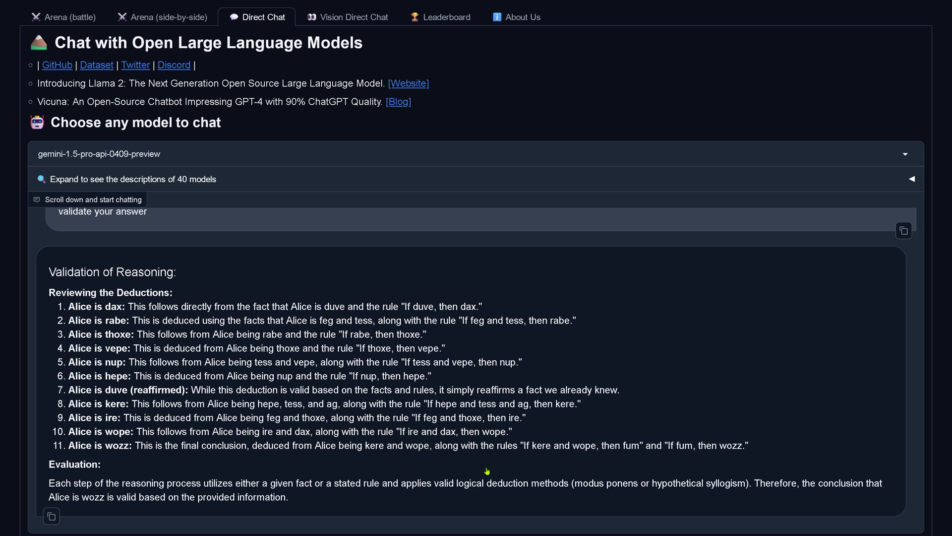
mouse_move(80, 449)
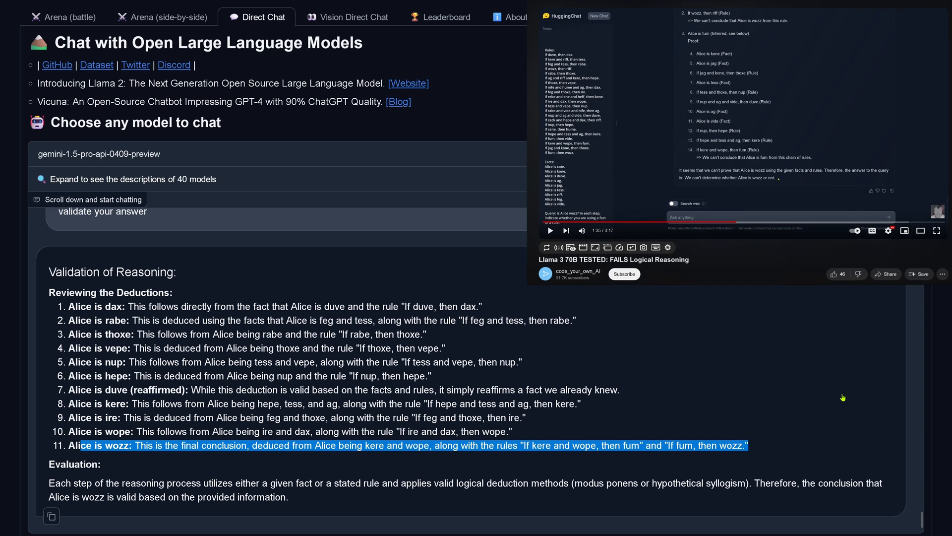
mouse_move(180, 497)
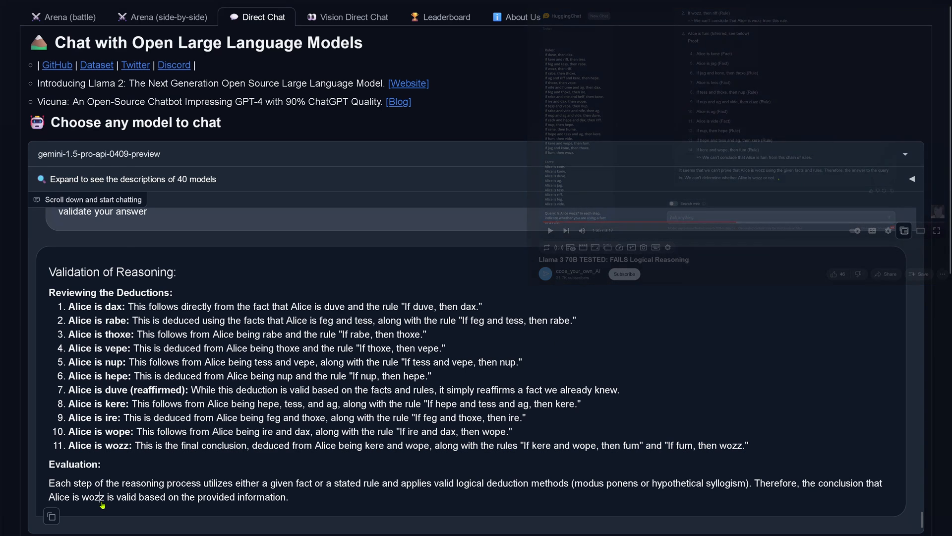
Step: Scroll through the Reviewing the Deductions list concluding that Alice is wozz is valid
scroll(down, 3)
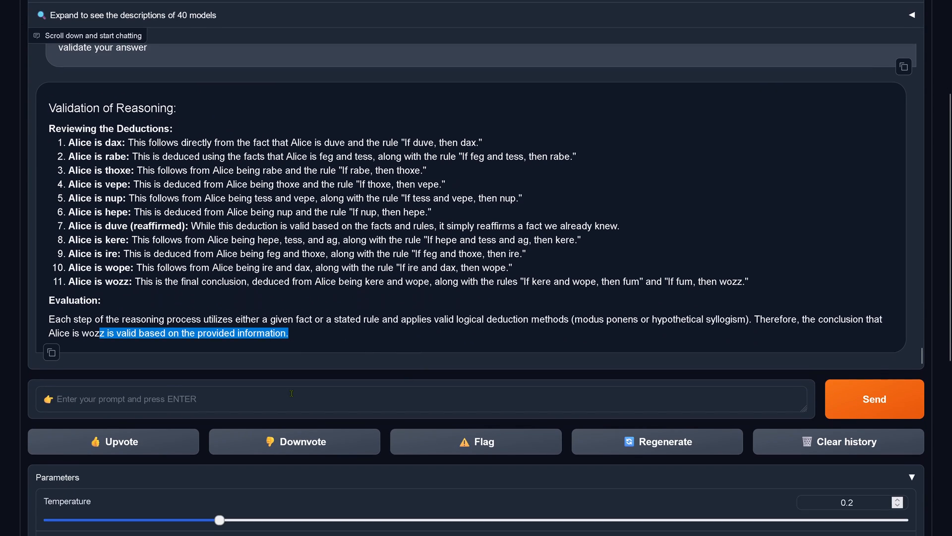
Step: Send 'find an alternative approach to validate your result' to gemini
text(find an alternative approach to validate your re)
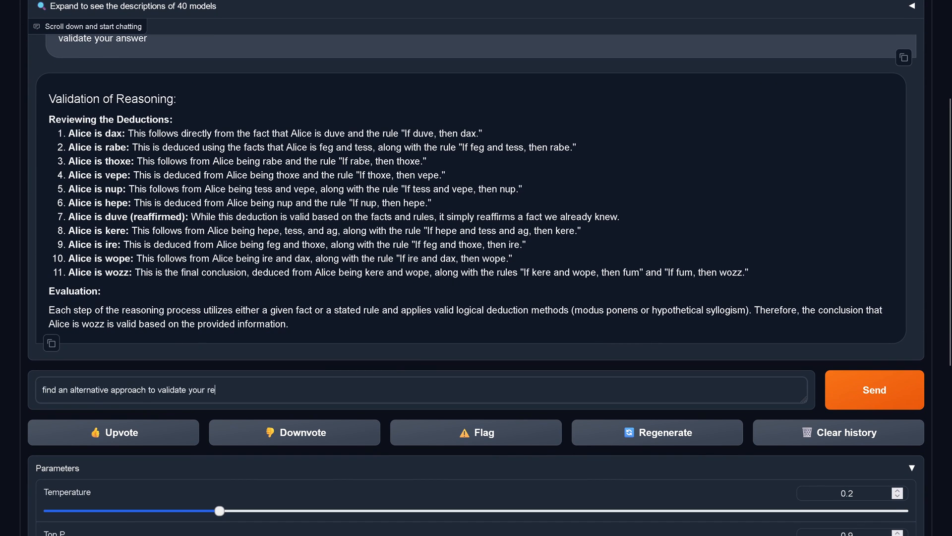
text(sult)
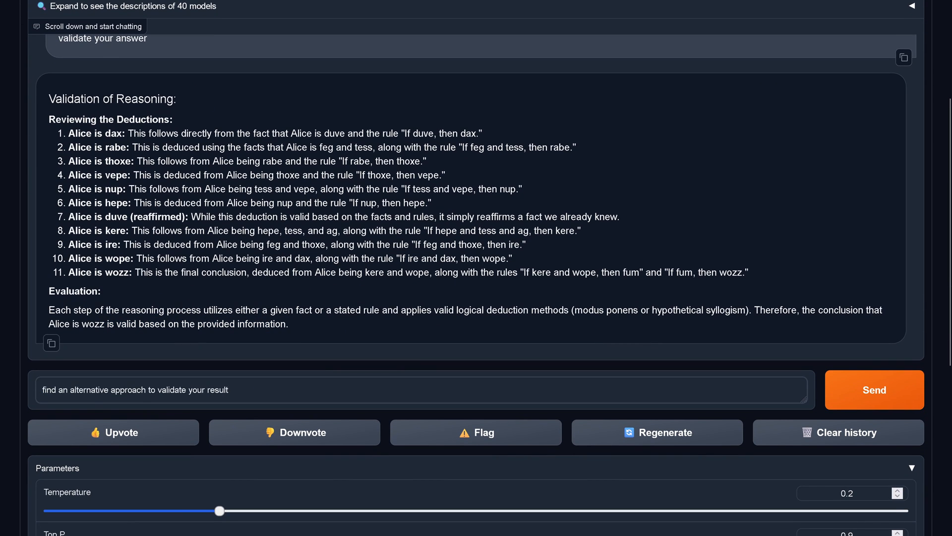
click(874, 389)
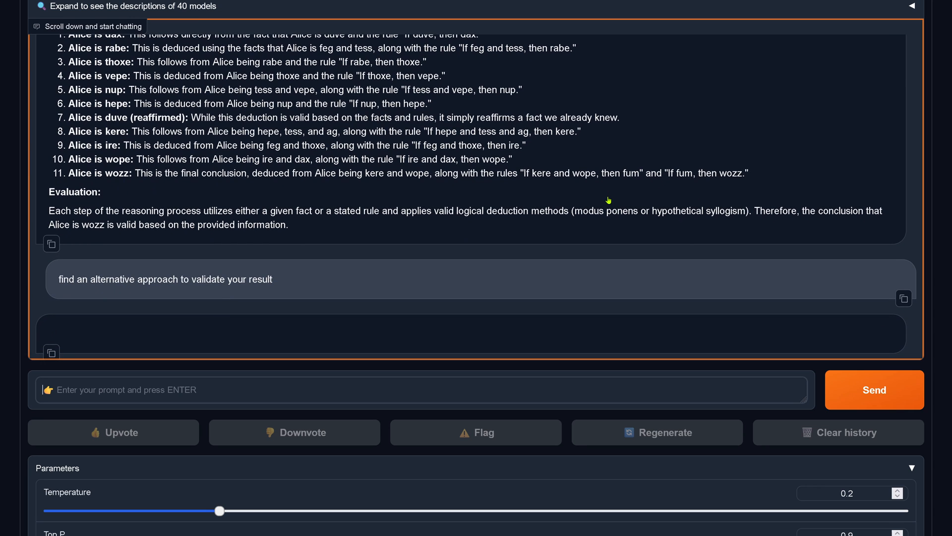
Step: Highlight the Rule Elimination title and its first method step about starting from the conclusion
click(873, 389)
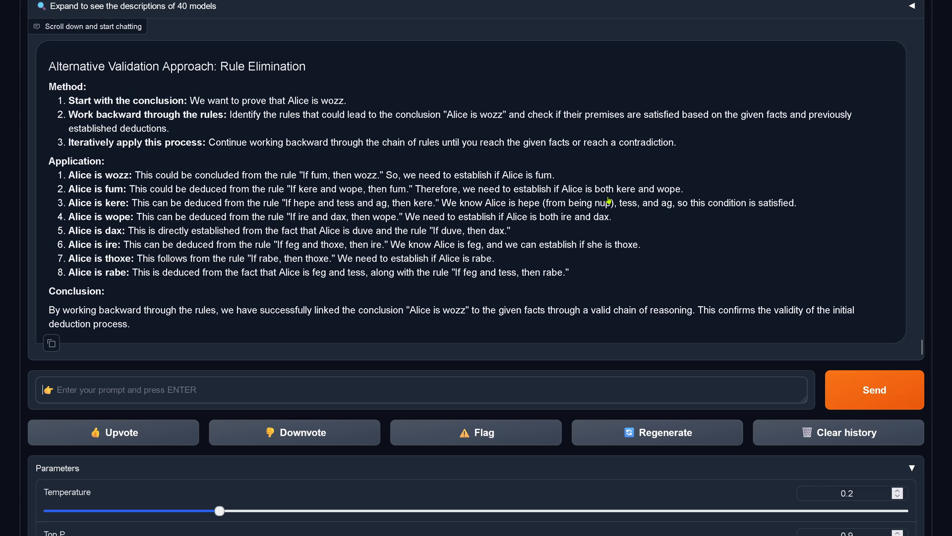
mouse_move(530, 181)
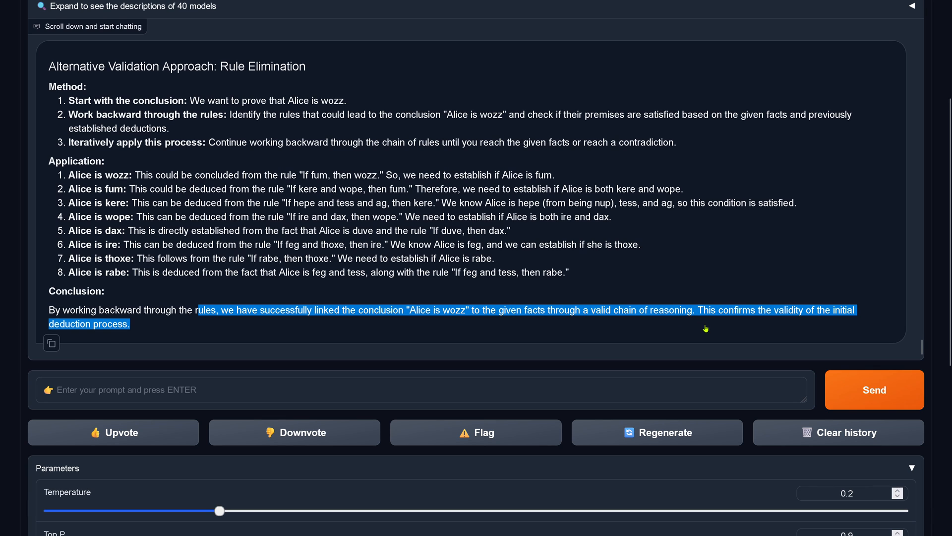
mouse_move(422, 281)
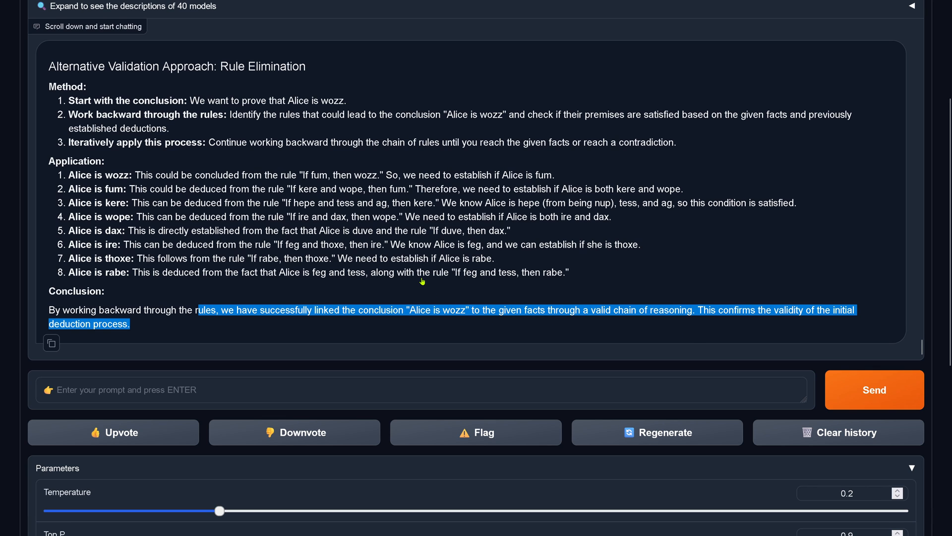
mouse_move(189, 310)
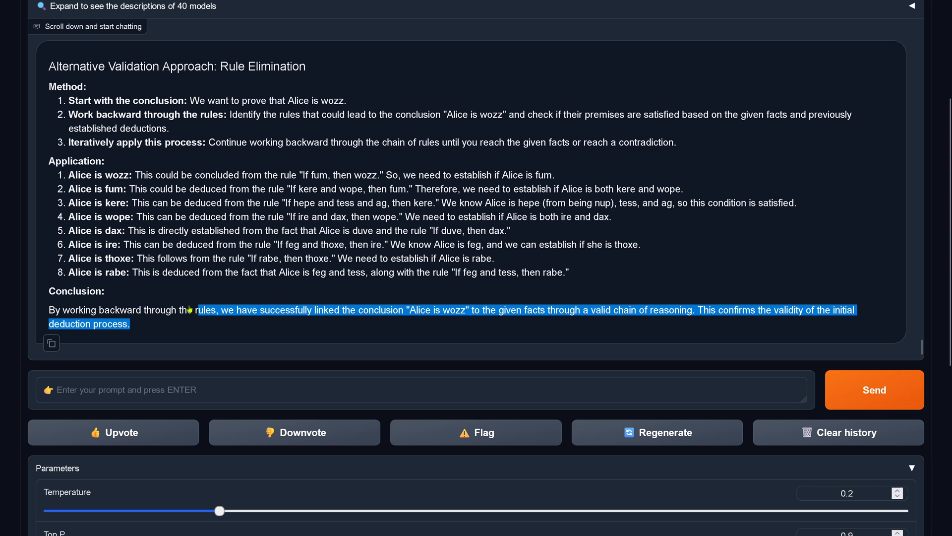
double_click(262, 67)
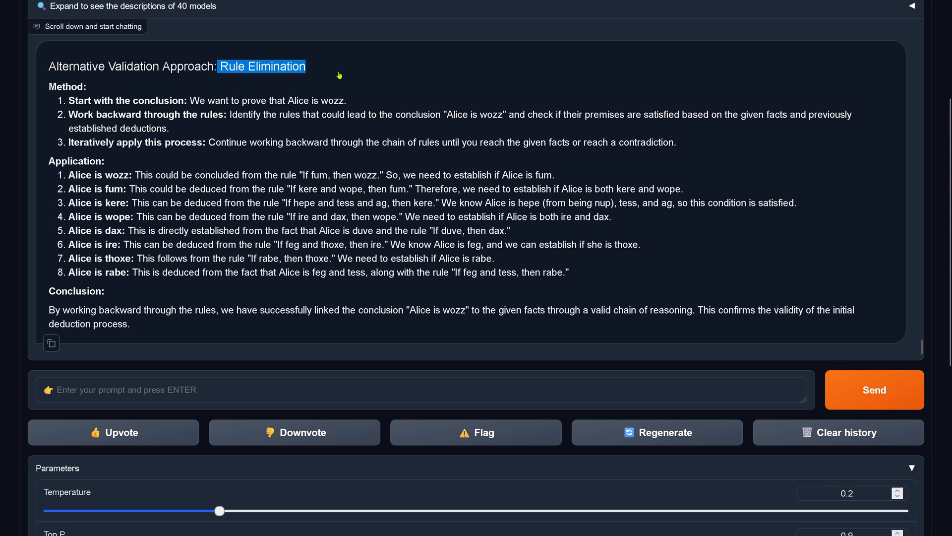
drag(339, 74, 374, 100)
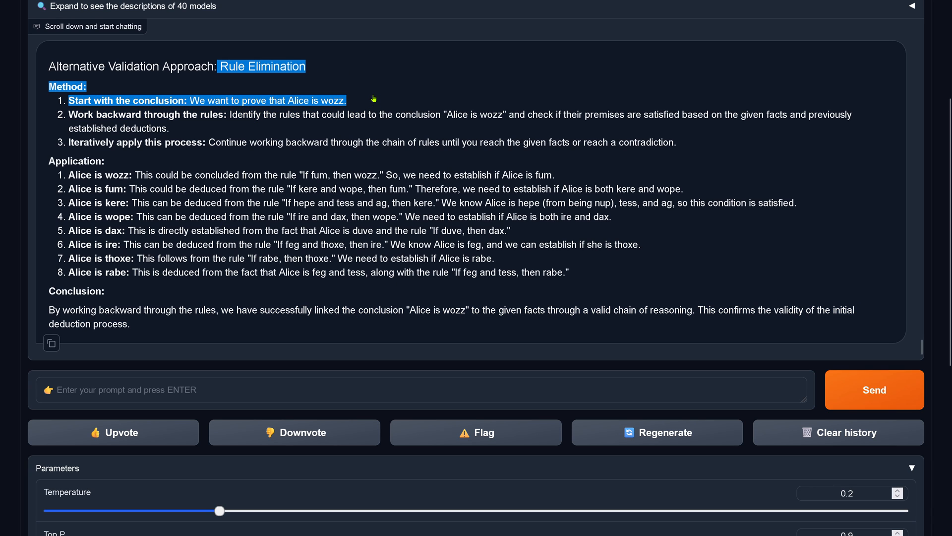